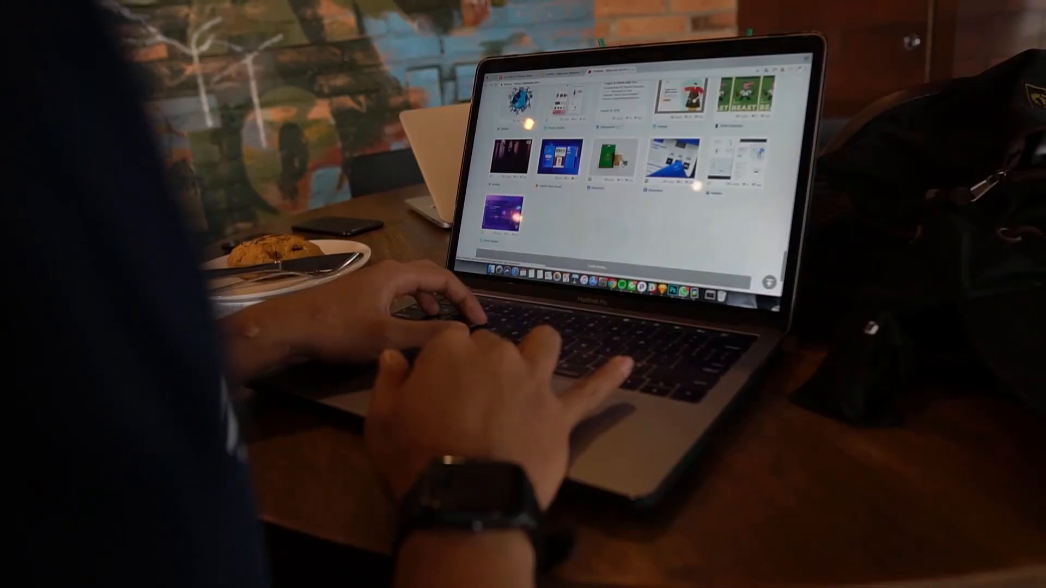
# Scroll down through the WebP overview page.
pyautogui.scroll(-3)
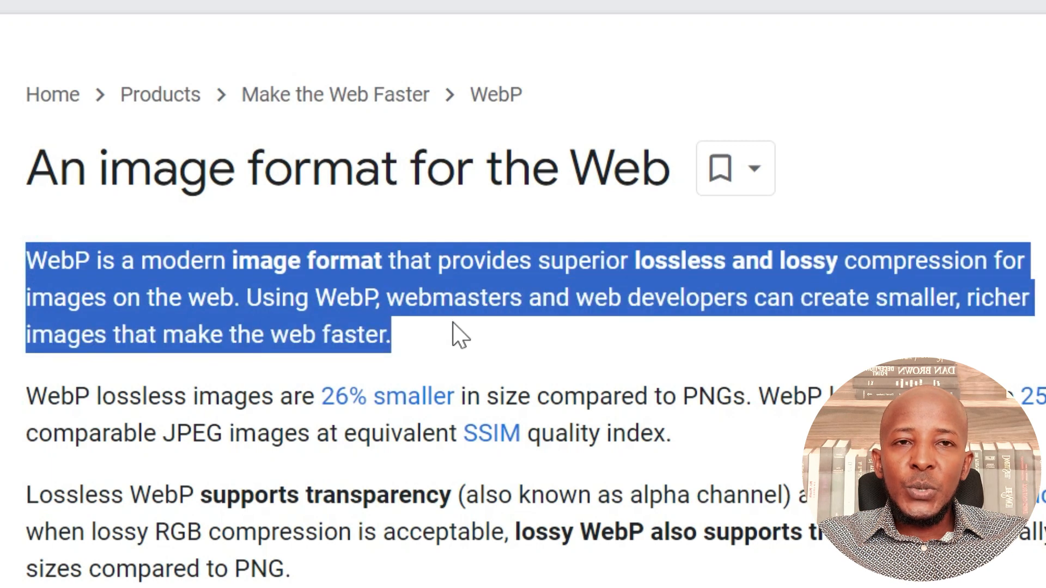
pyautogui.moveTo(697, 447)
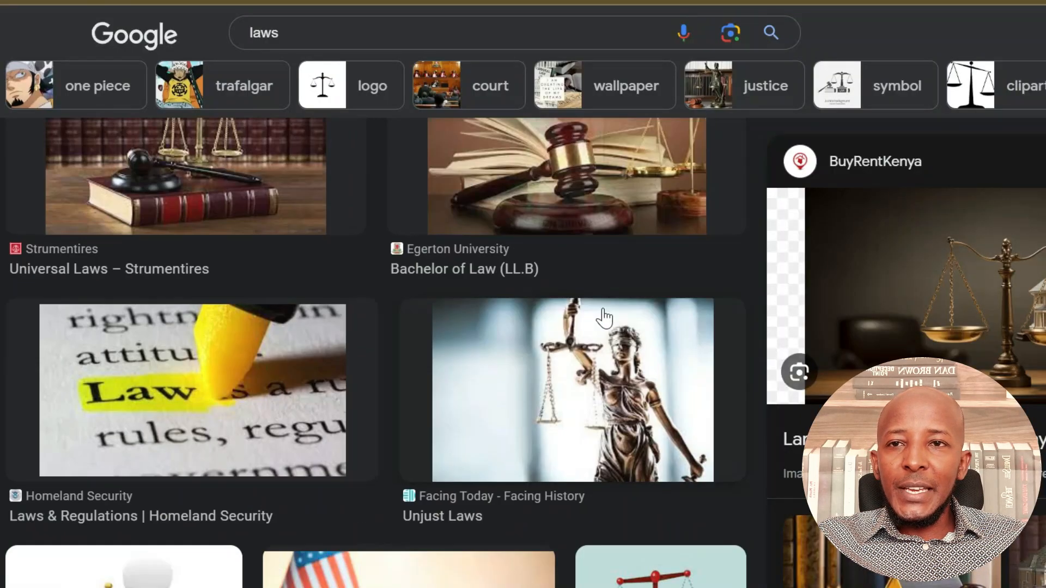
# Scroll further, then return to the WebP documentation page.
pyautogui.scroll(-3)
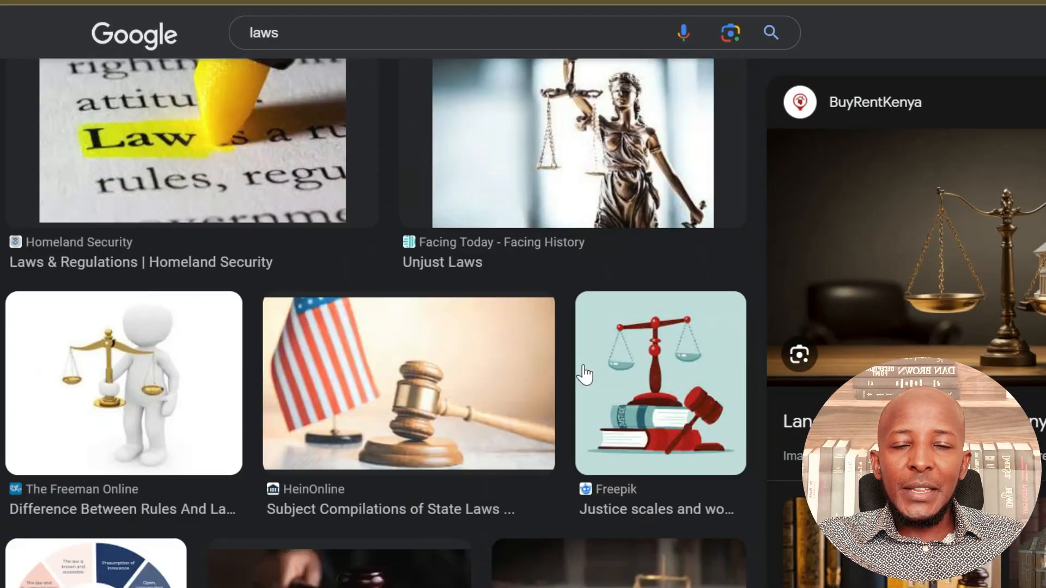
pyautogui.scroll(-3)
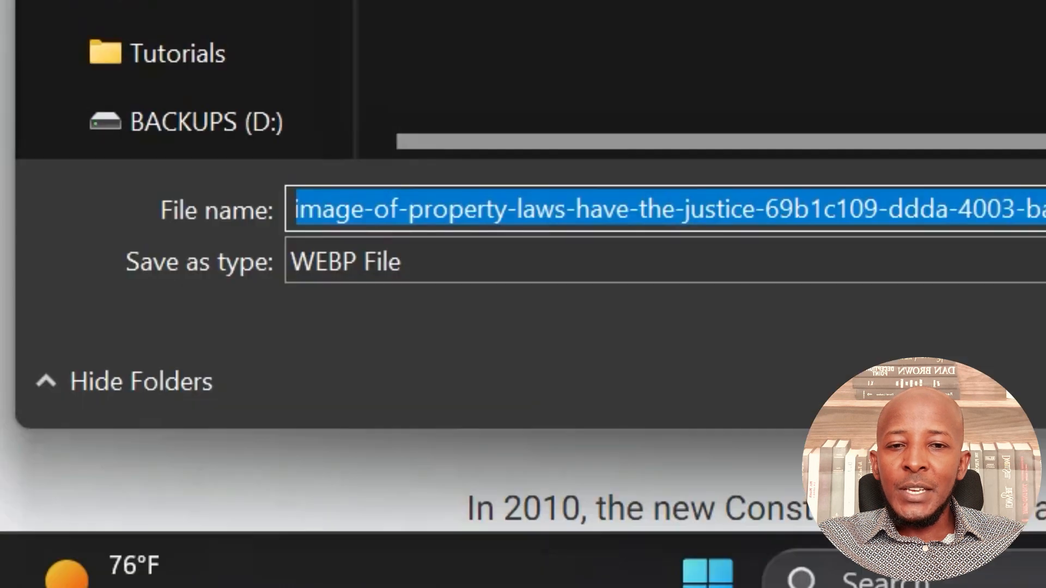
pyautogui.click(345, 261)
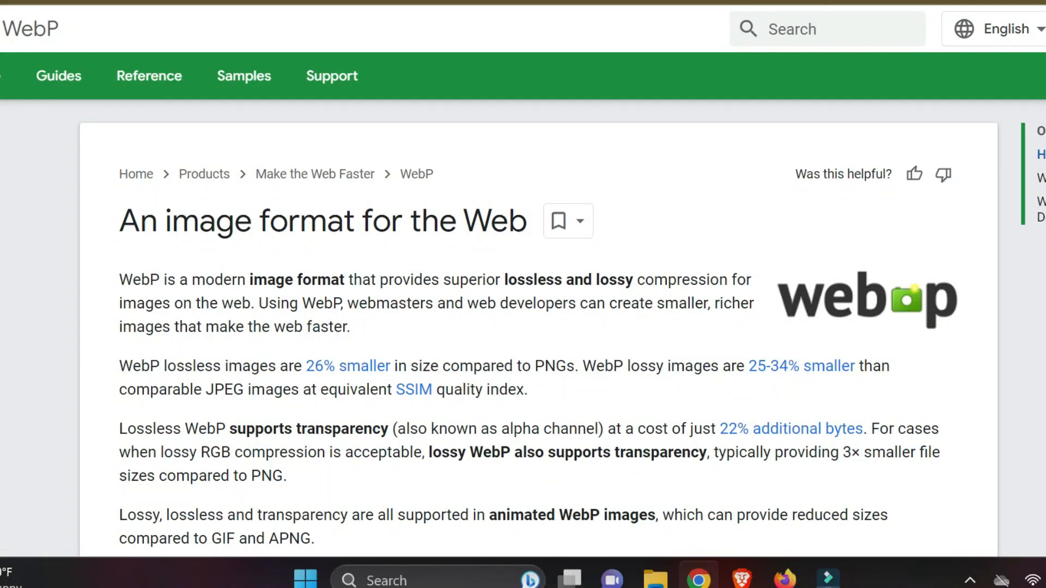
# Save the house and justice scales image as WebP in Downloads > Tutorials.
pyautogui.moveTo(118, 279); pyautogui.dragTo(265, 279)
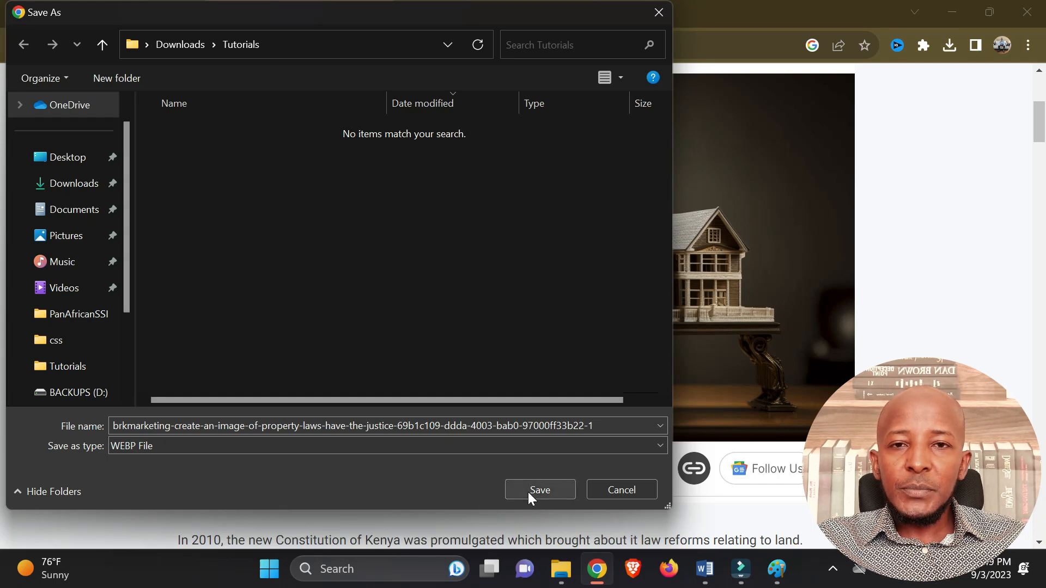
pyautogui.click(539, 490)
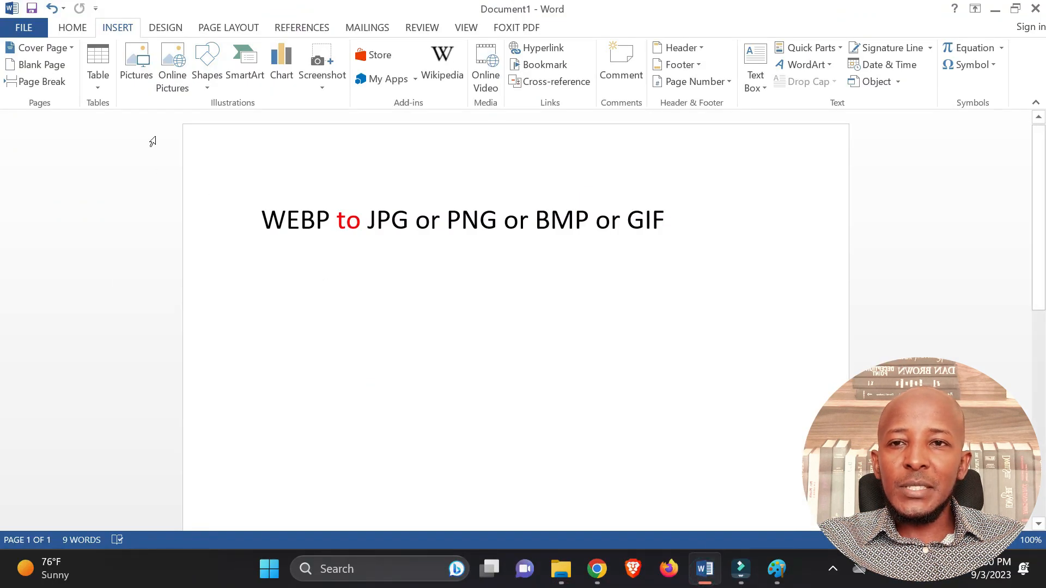
pyautogui.moveTo(136, 67)
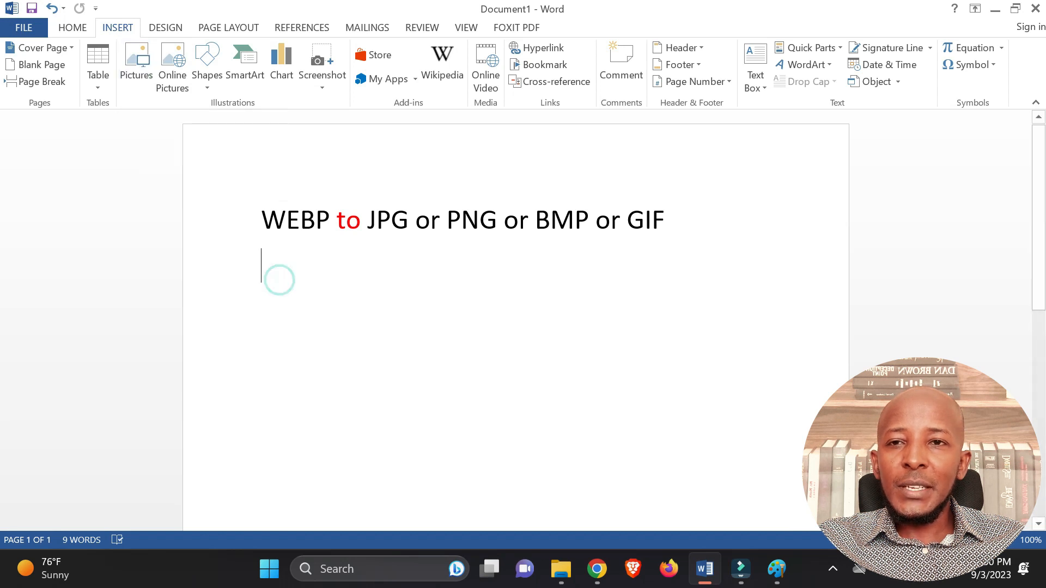
# Try inserting a picture from Downloads > Tutorials, see no WebP file listed, and cancel.
pyautogui.click(136, 60)
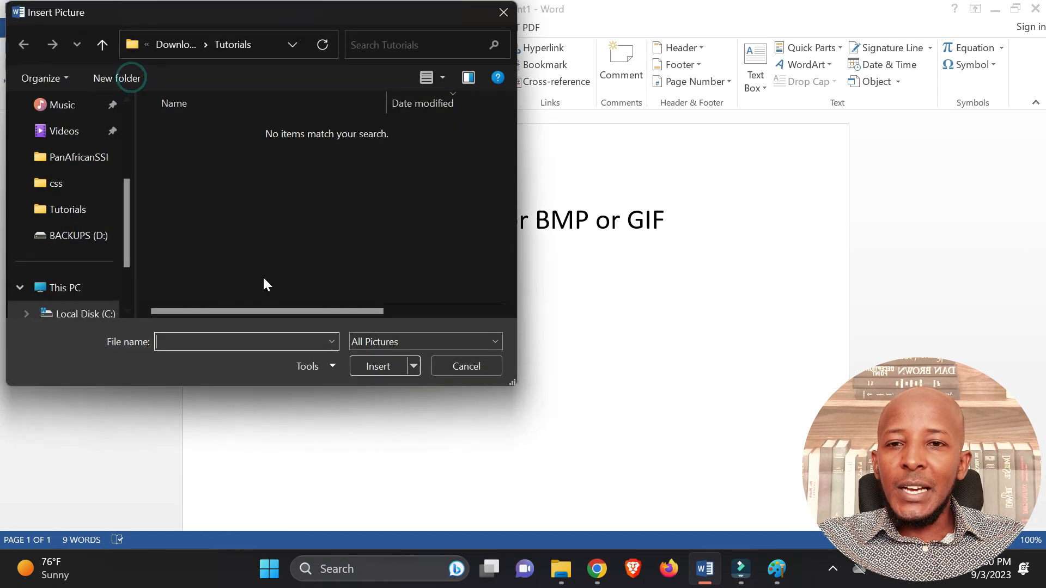
pyautogui.click(102, 44)
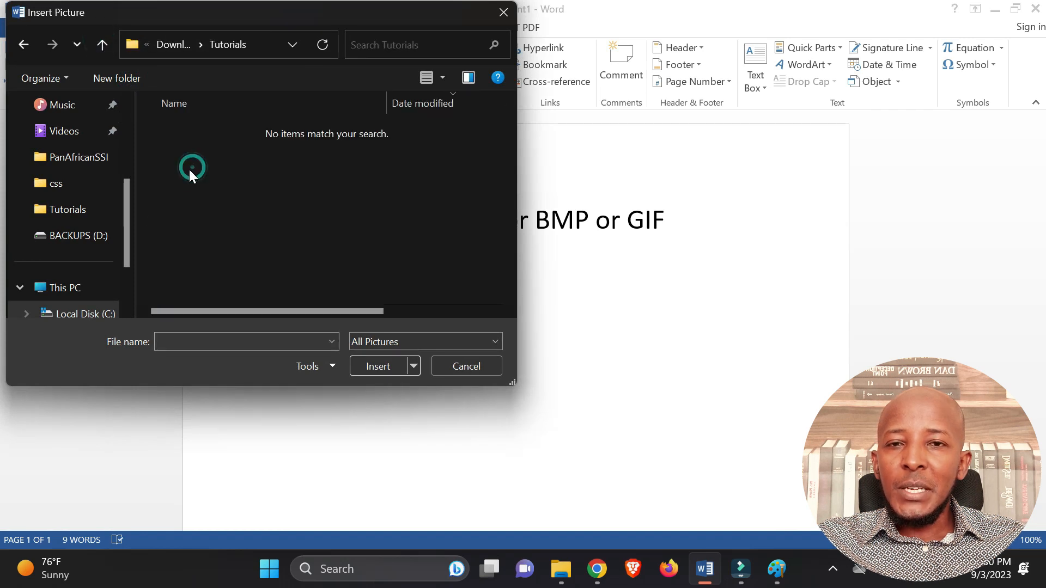
pyautogui.moveTo(309, 297)
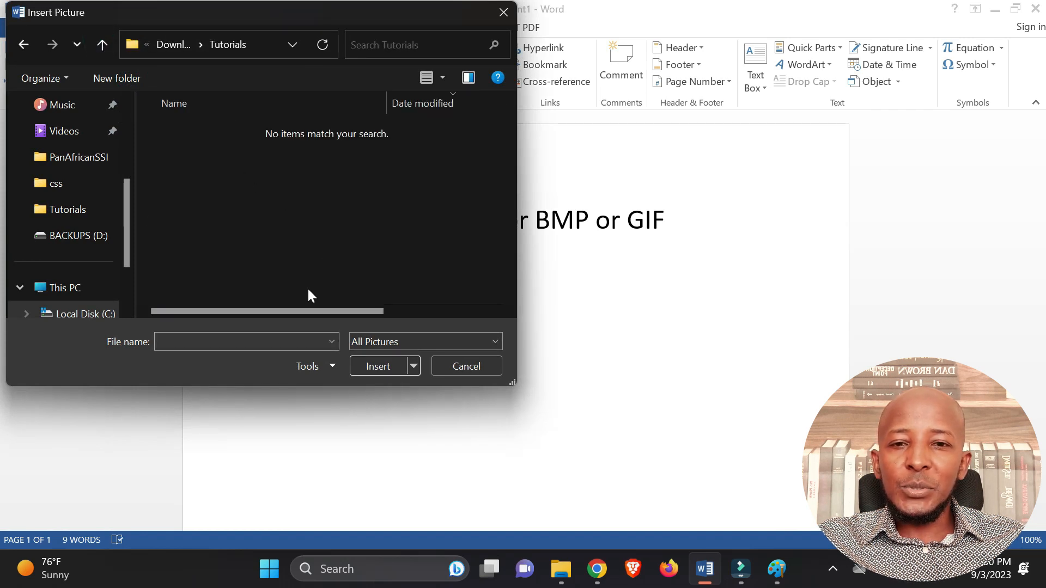
pyautogui.click(425, 342)
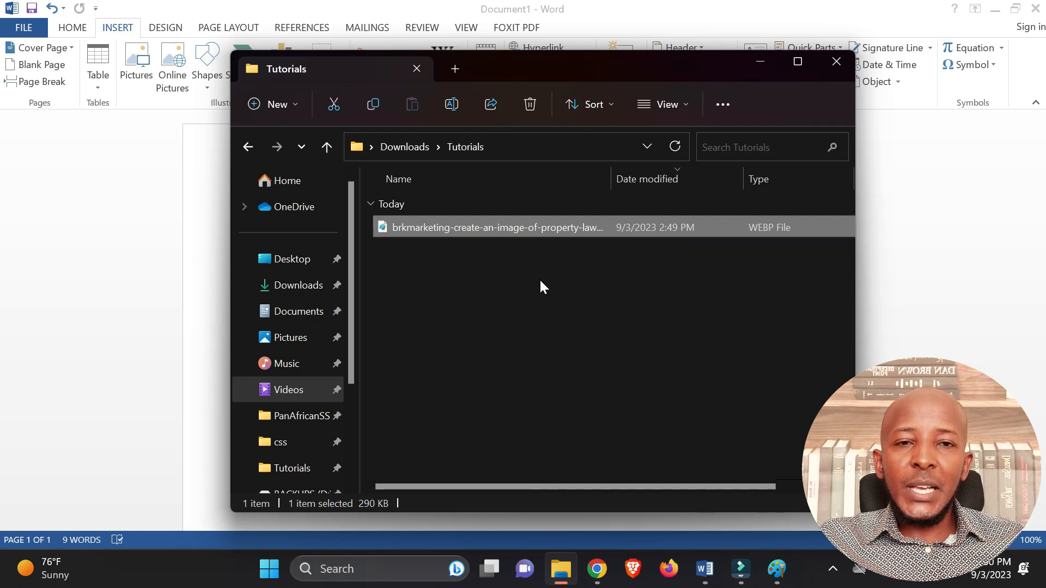
pyautogui.moveTo(493, 233)
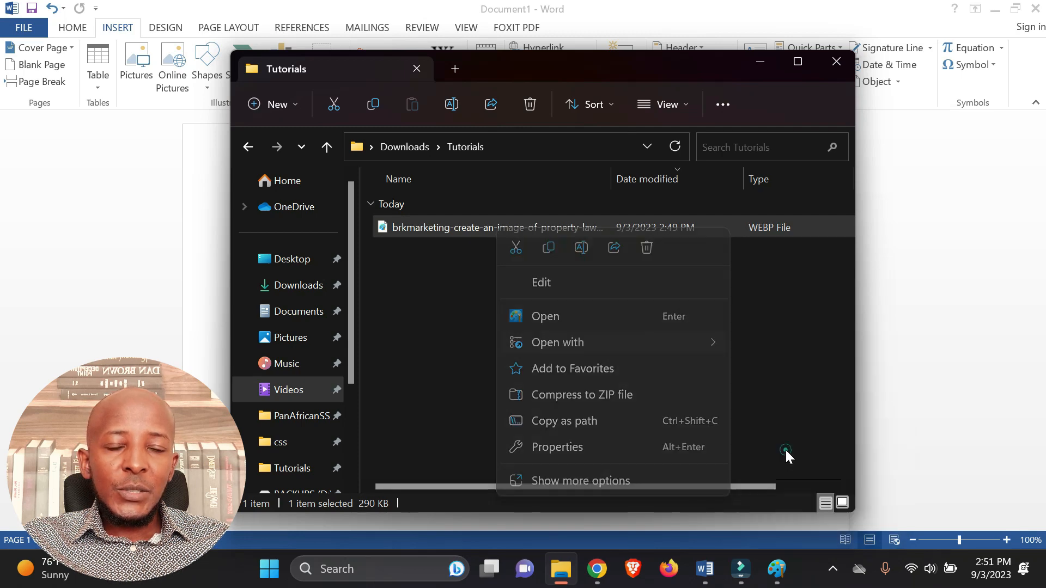
# Open the house and justice scales WebP file with Paint.
pyautogui.click(543, 315)
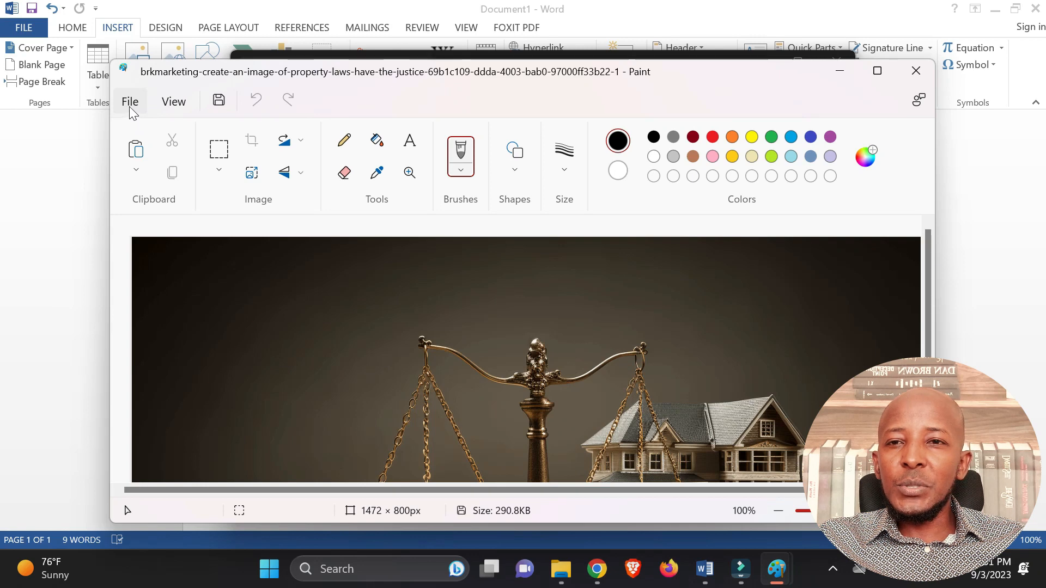
# Save the image as a JPEG in Tutorials, accepting the transparency-loss warning.
pyautogui.click(130, 101)
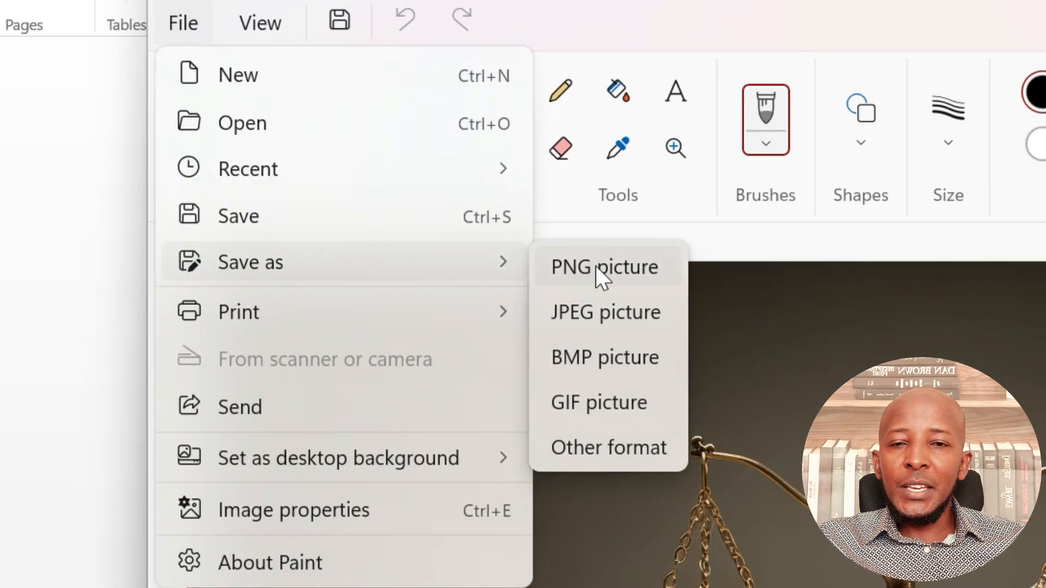
pyautogui.moveTo(594, 297)
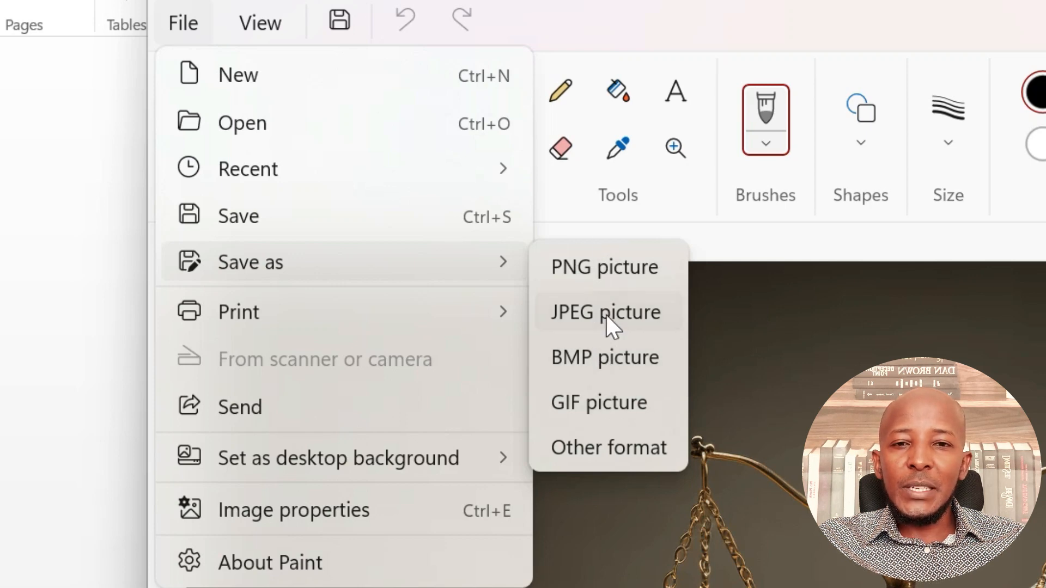
pyautogui.click(604, 311)
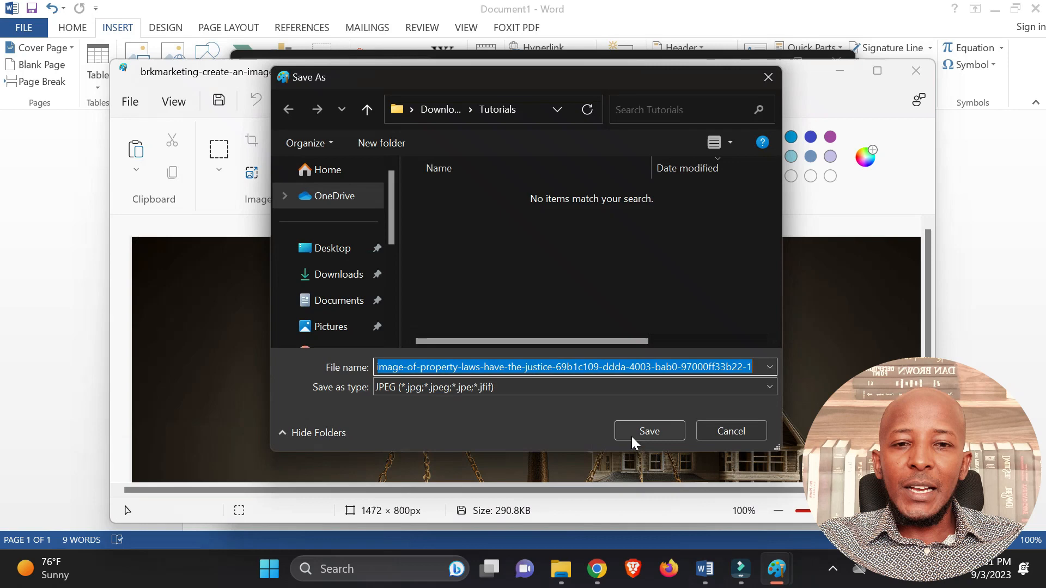
pyautogui.click(648, 430)
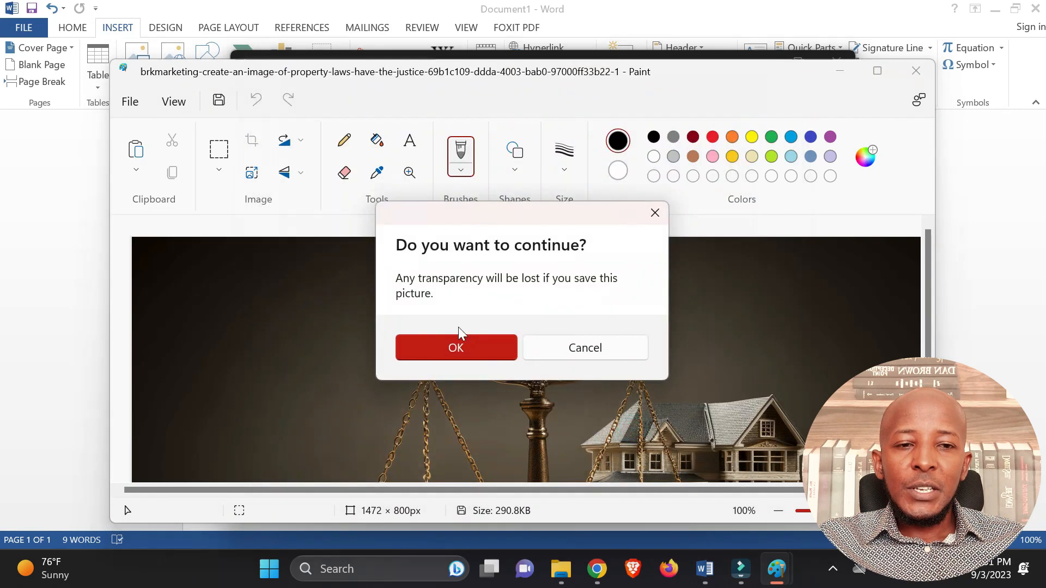
pyautogui.click(455, 347)
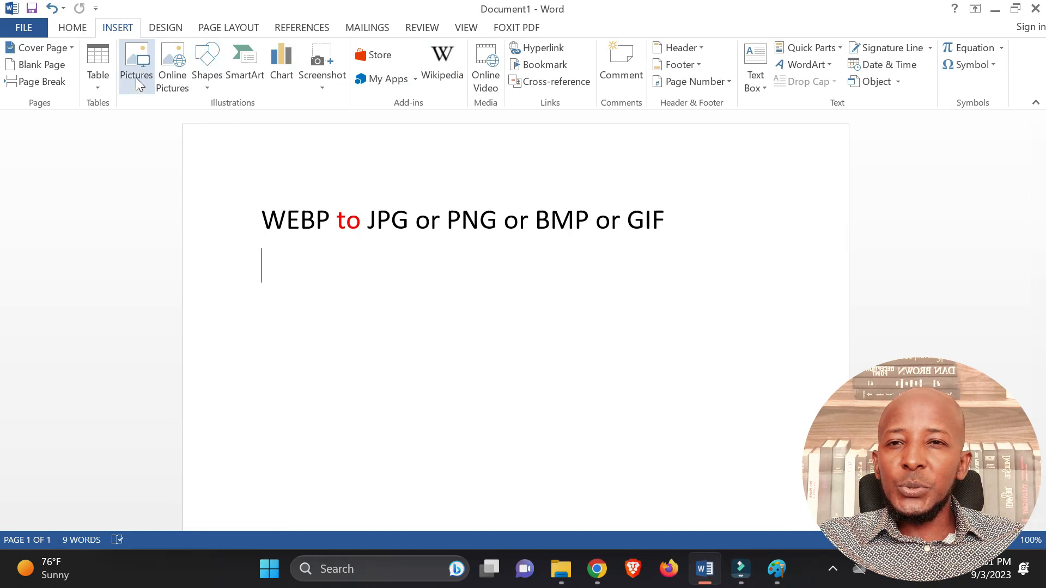
# Insert the brkmarketing JPEG under the WEBP to JPG heading, then switch to Chrome.
pyautogui.click(136, 60)
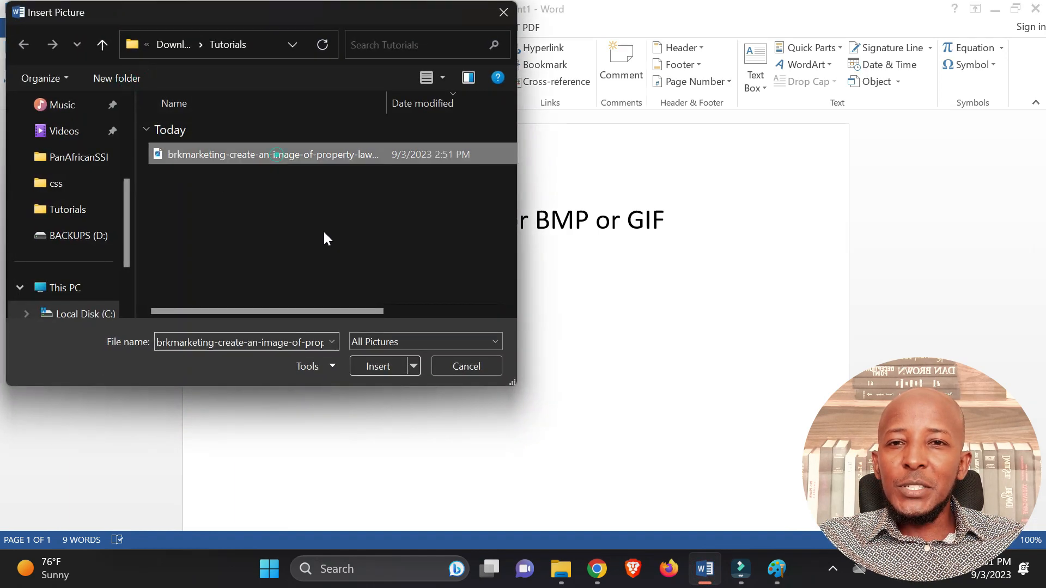
pyautogui.click(377, 366)
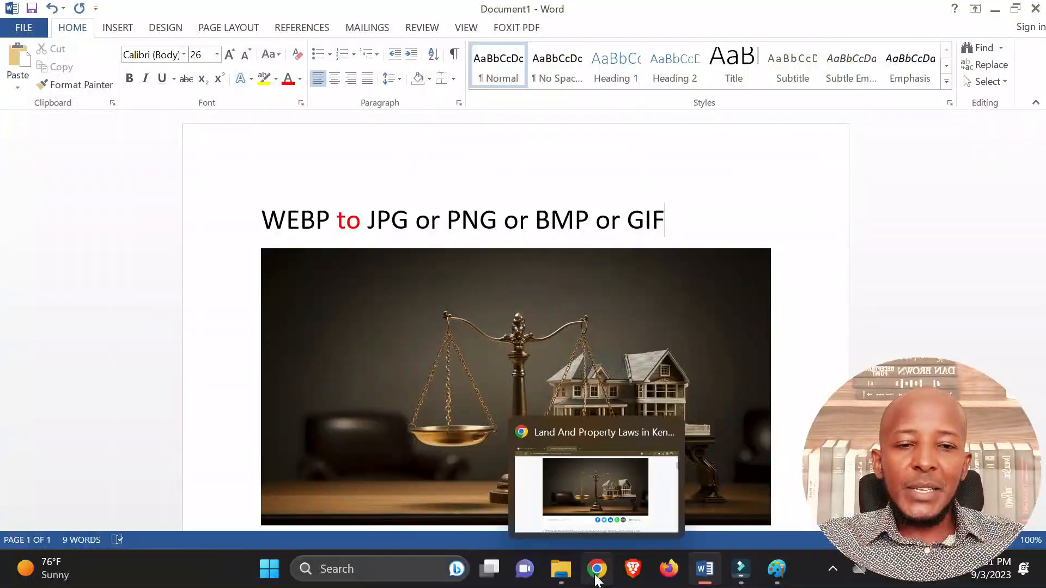
pyautogui.click(596, 569)
pyautogui.write('webp')
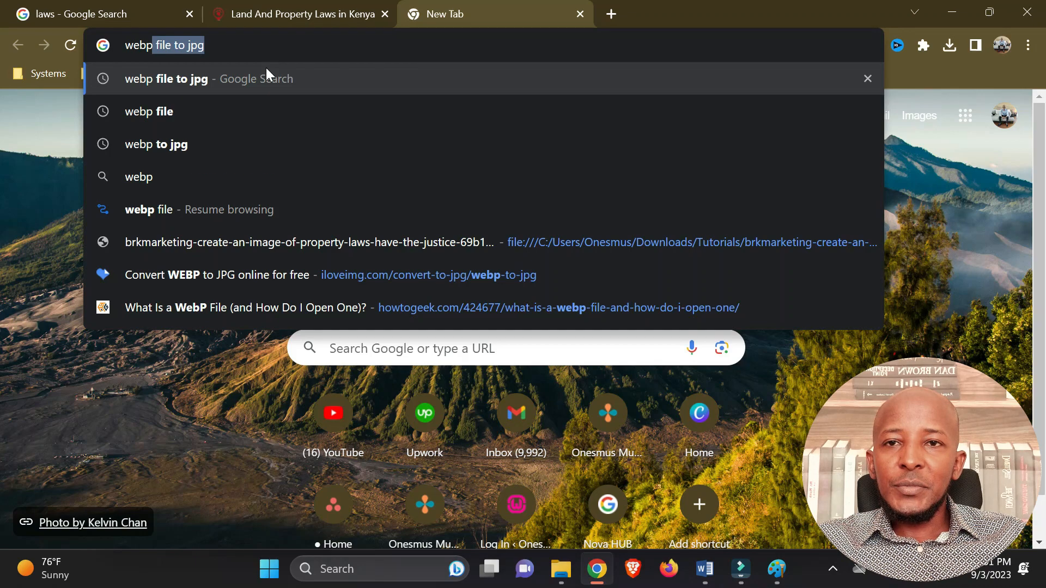
# Search 'webp file to jpg' and open iLoveIMG's 'Convert WEBP to JPG' page.
pyautogui.press('Enter')
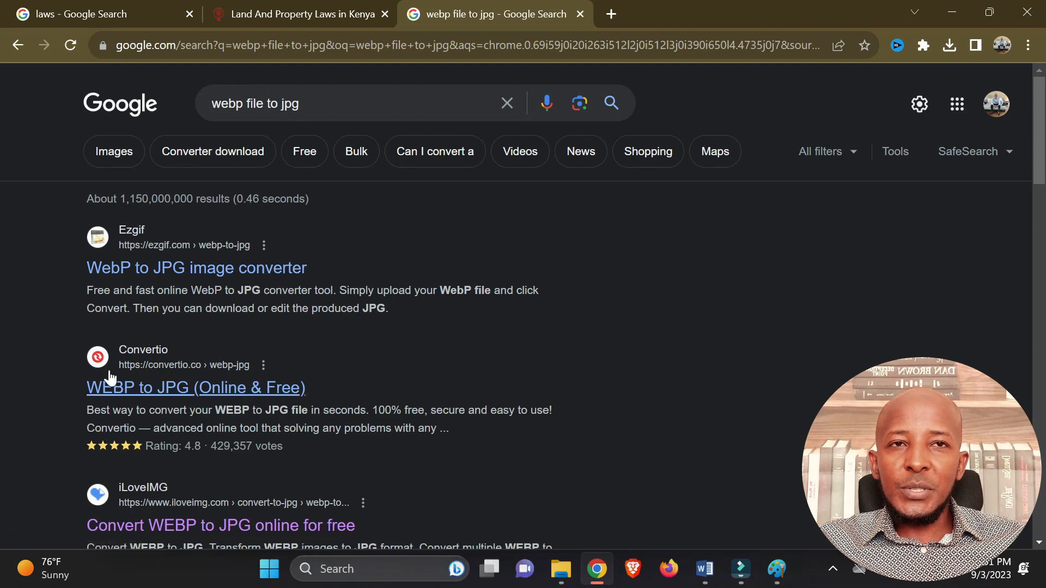
pyautogui.scroll(-3)
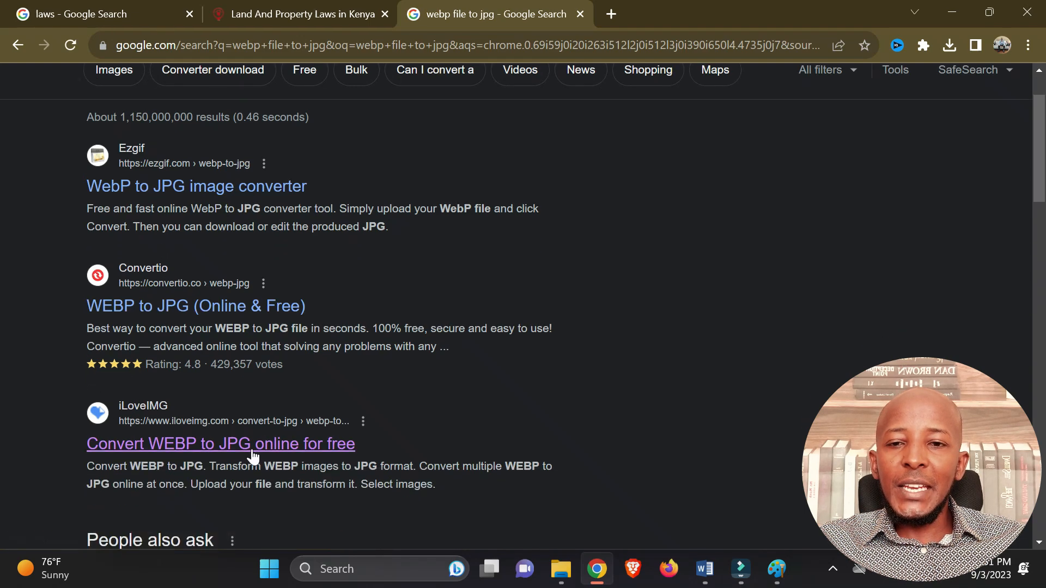
pyautogui.click(220, 443)
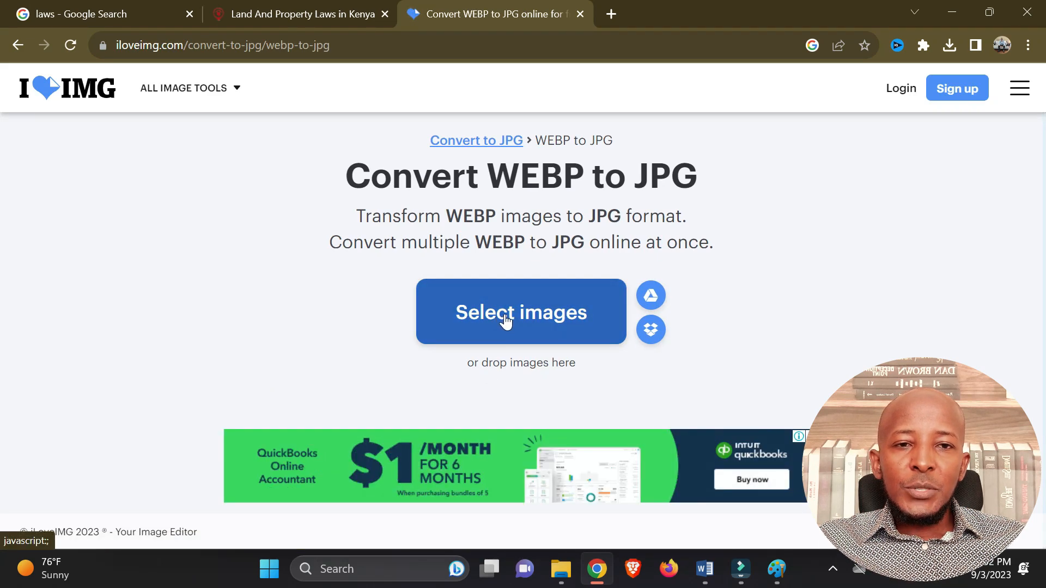
# Upload the property-law WEBP image from Downloads > Tutorials to iLoveIMG.
pyautogui.click(521, 312)
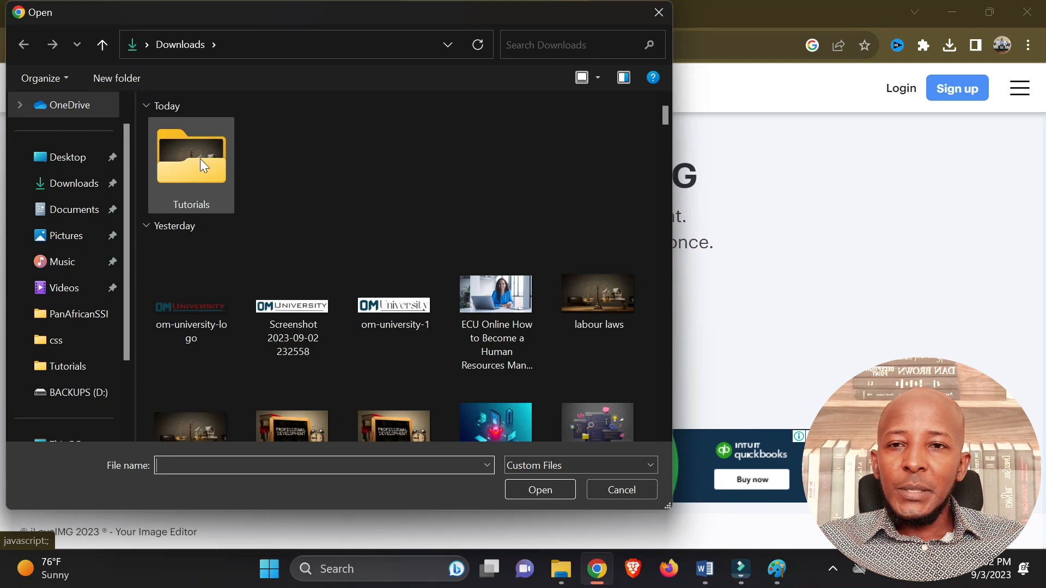
pyautogui.doubleClick(190, 160)
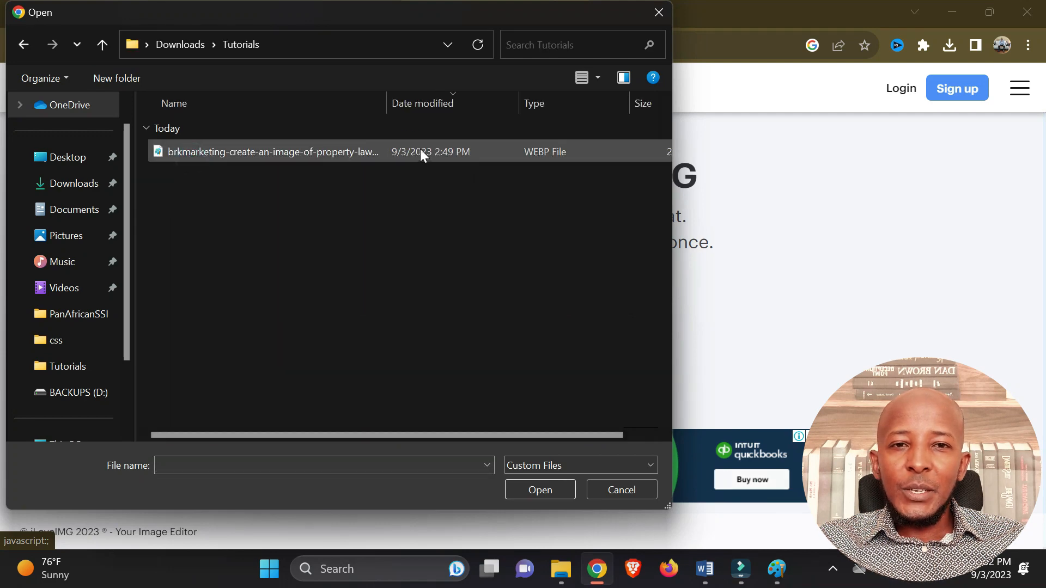
pyautogui.click(540, 490)
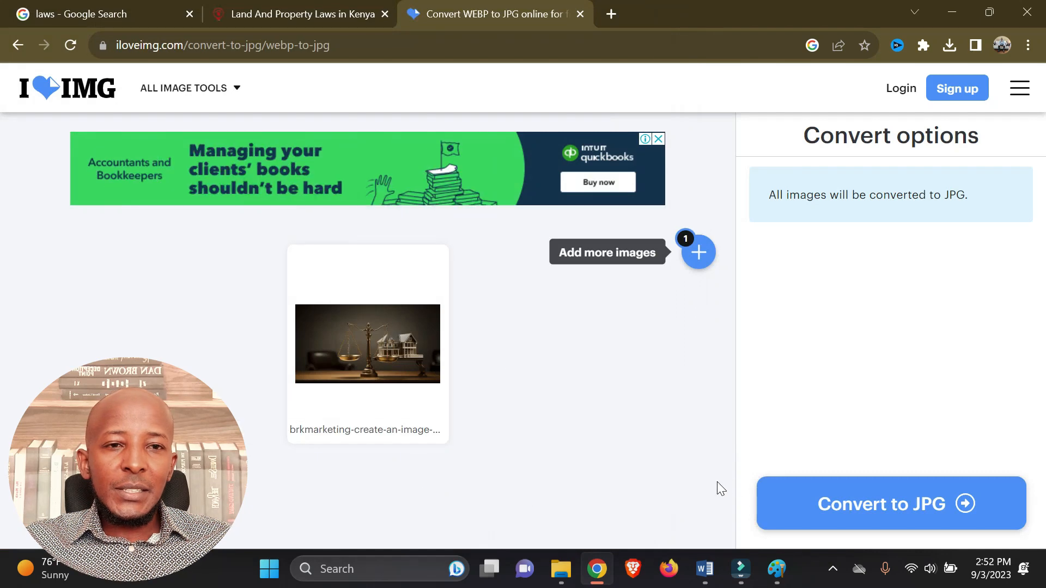
# Convert the image to JPG, download it, and check the browser downloads.
pyautogui.click(890, 504)
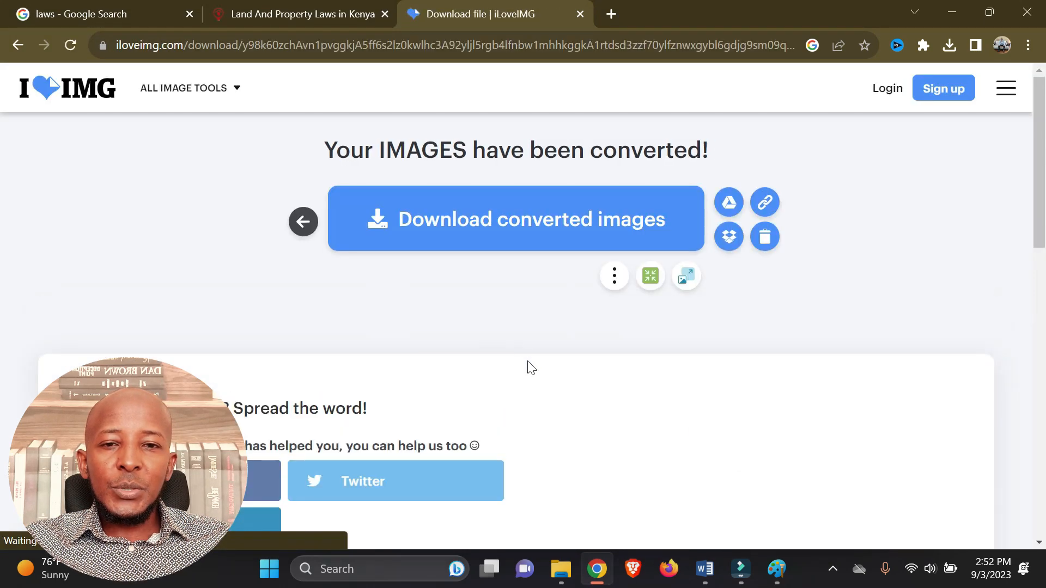
pyautogui.click(515, 219)
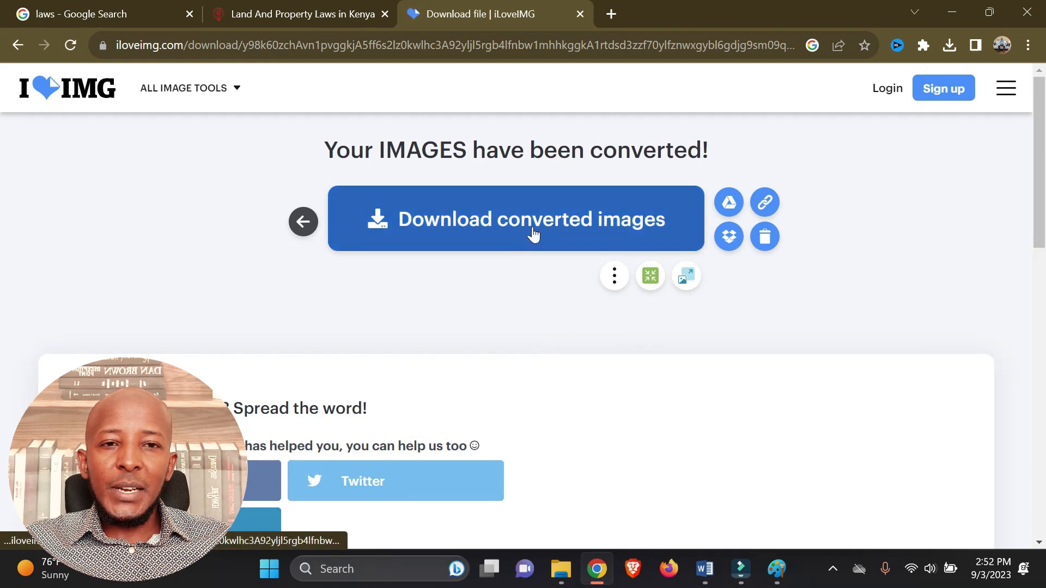
pyautogui.click(516, 219)
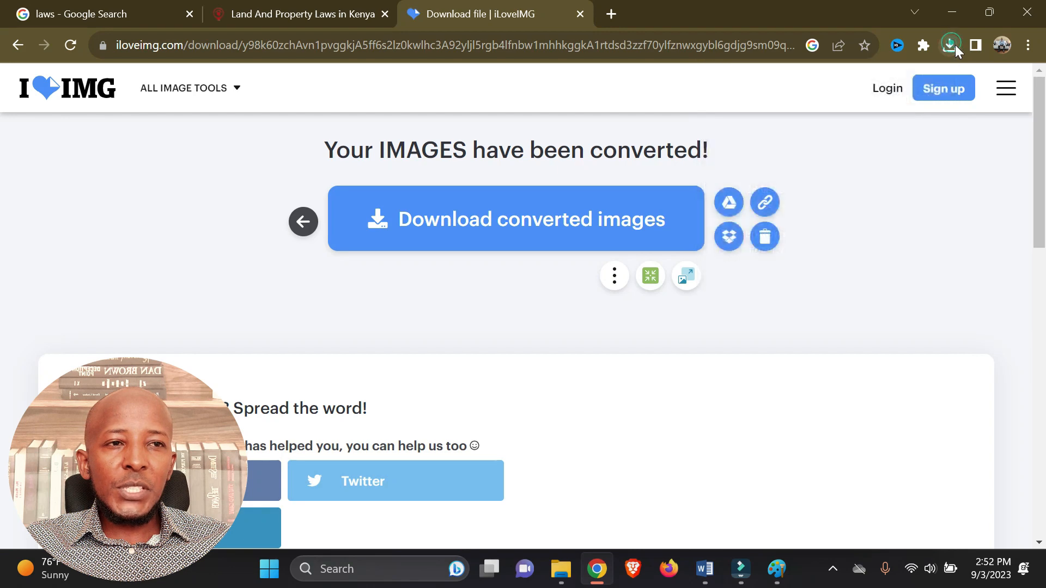
pyautogui.click(949, 45)
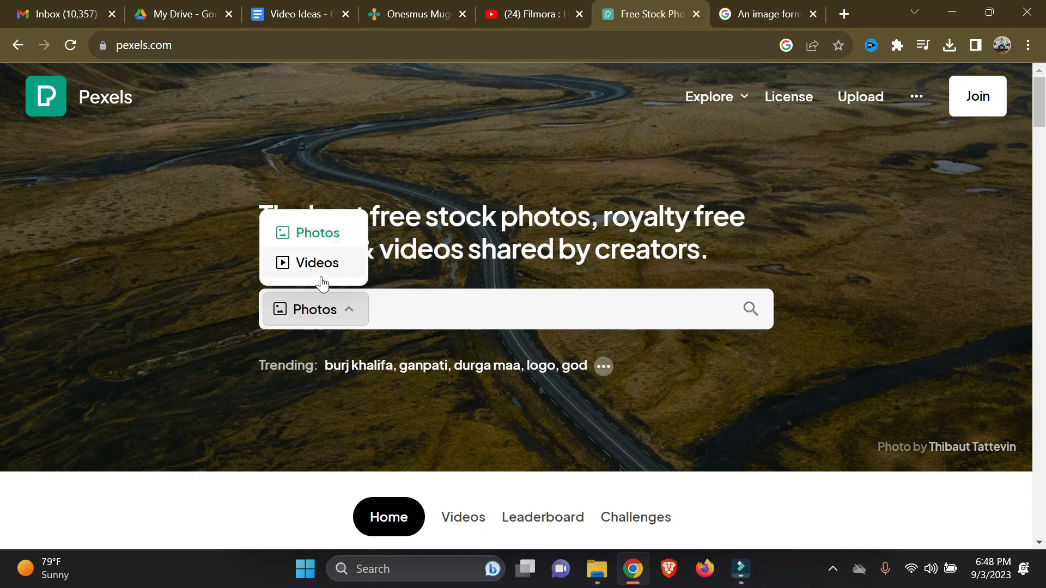
pyautogui.scroll(-3)
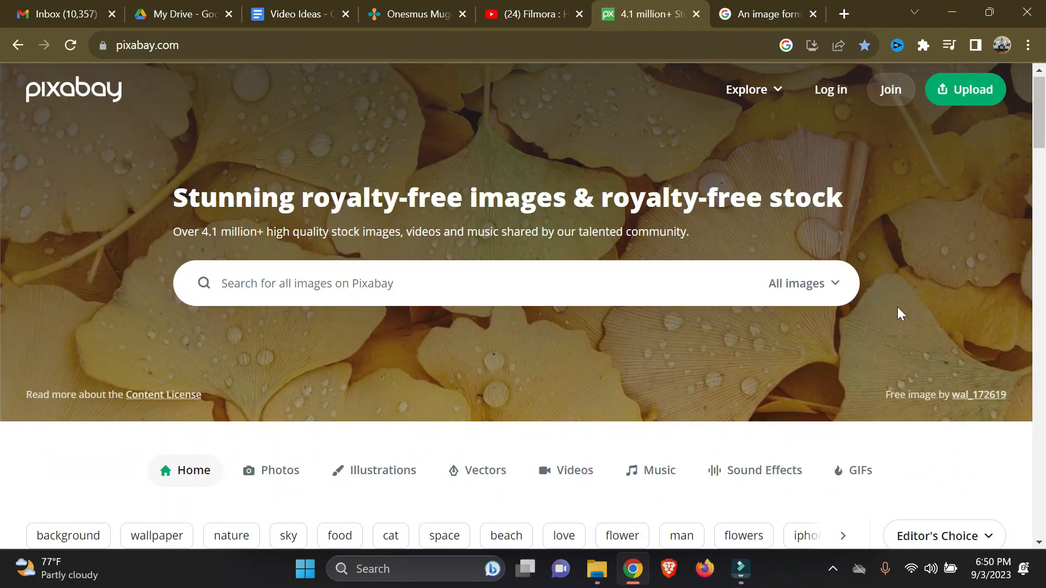
pyautogui.scroll(-3)
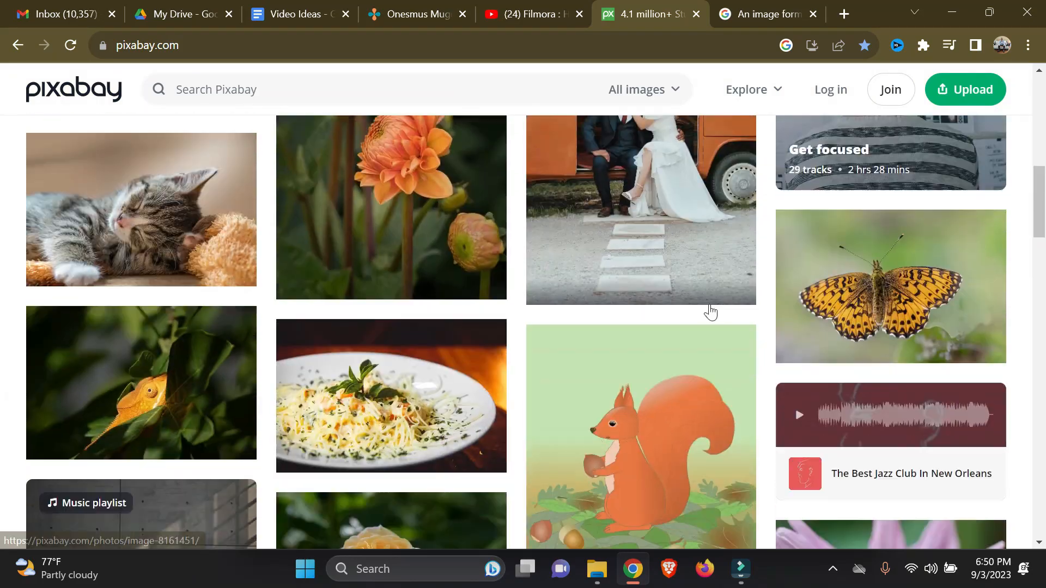
pyautogui.scroll(-3)
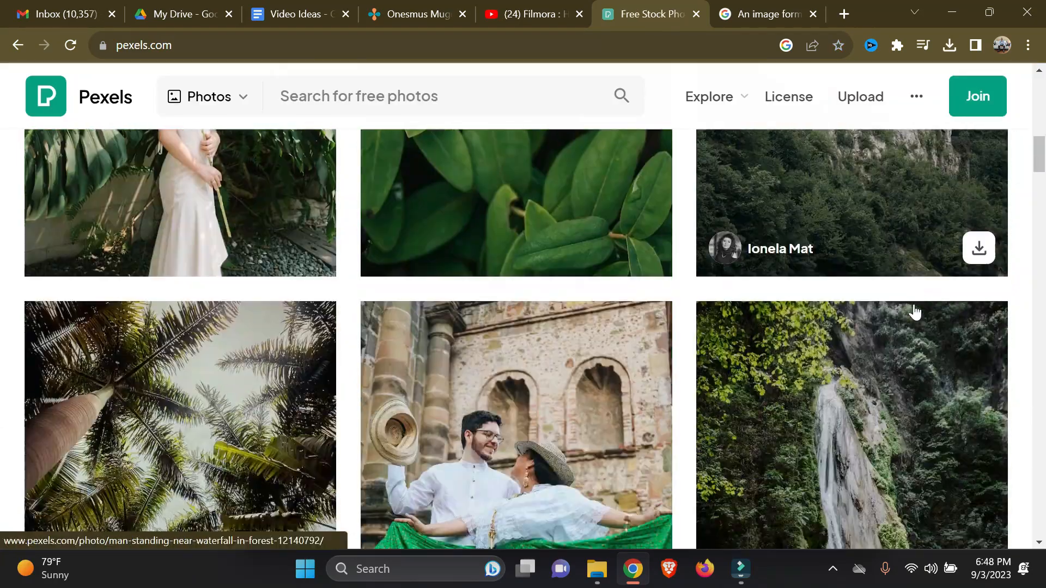
pyautogui.scroll(-3)
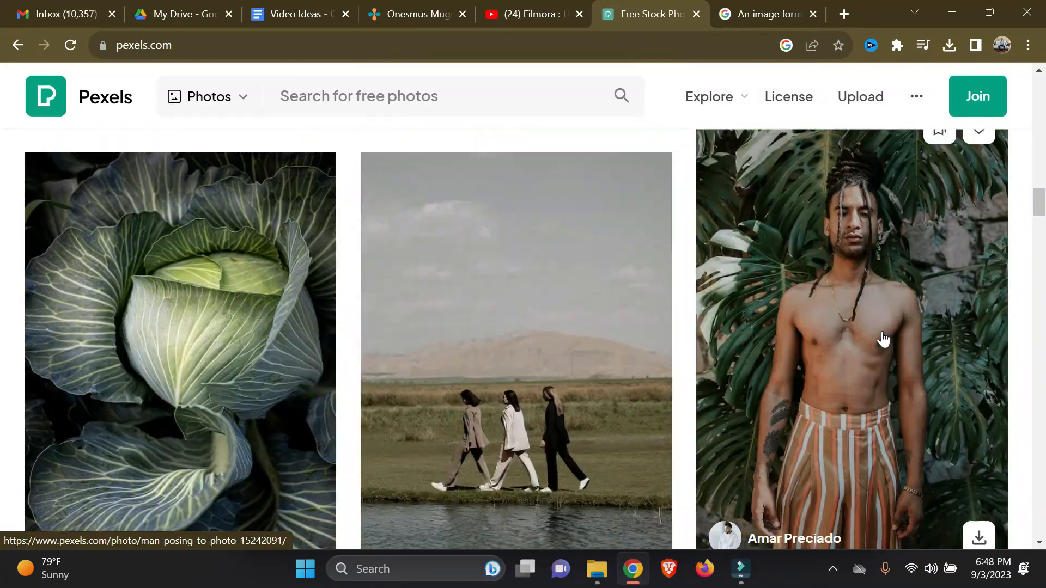
pyautogui.scroll(-3)
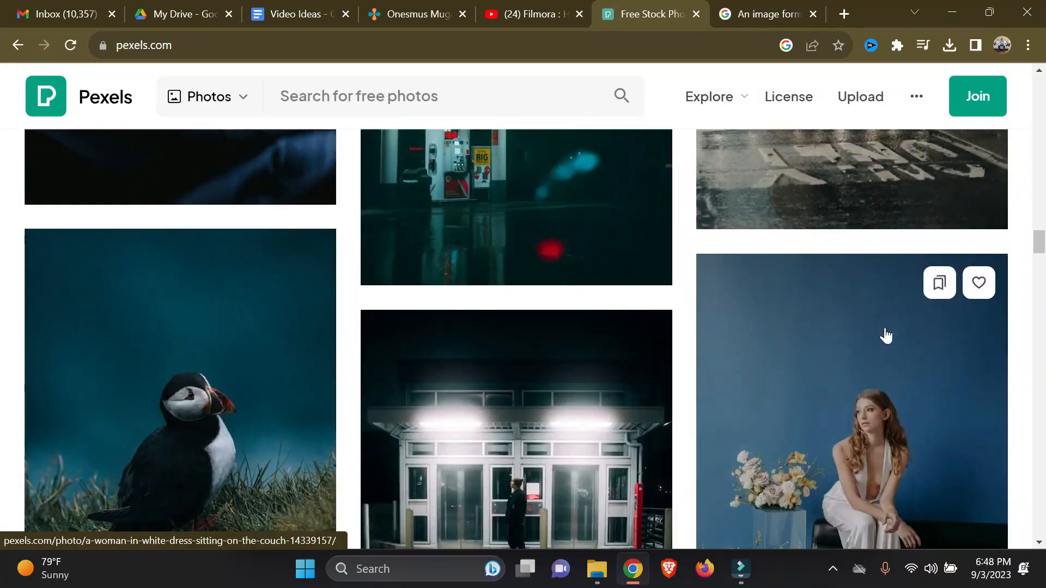
pyautogui.scroll(-3)
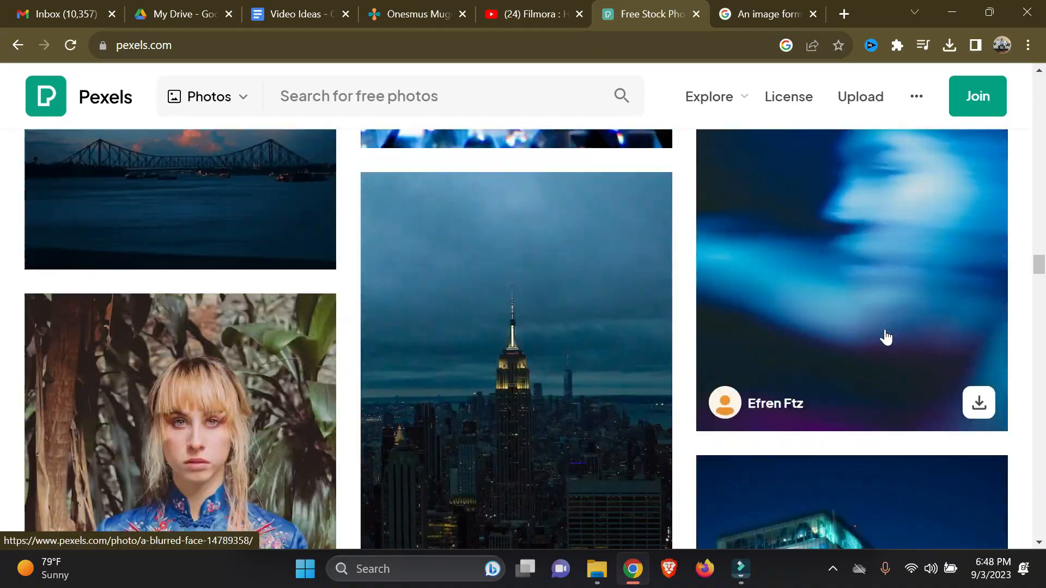